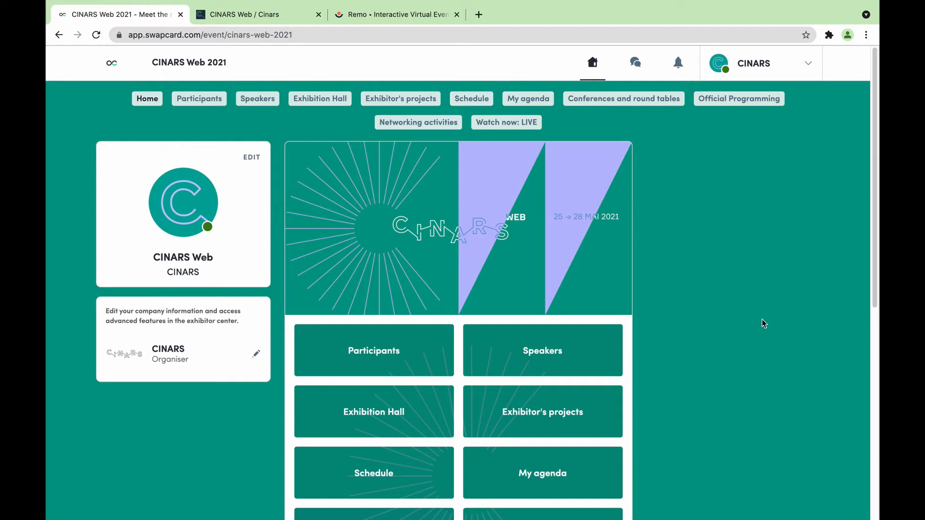
{"action": "mouse_move", "coordinate": [748, 313]}
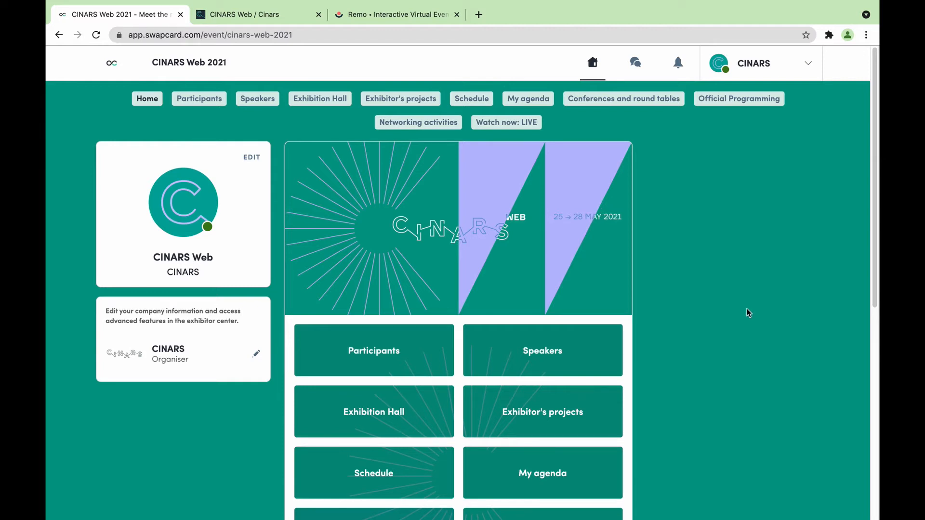
{"action": "mouse_move", "coordinate": [722, 327]}
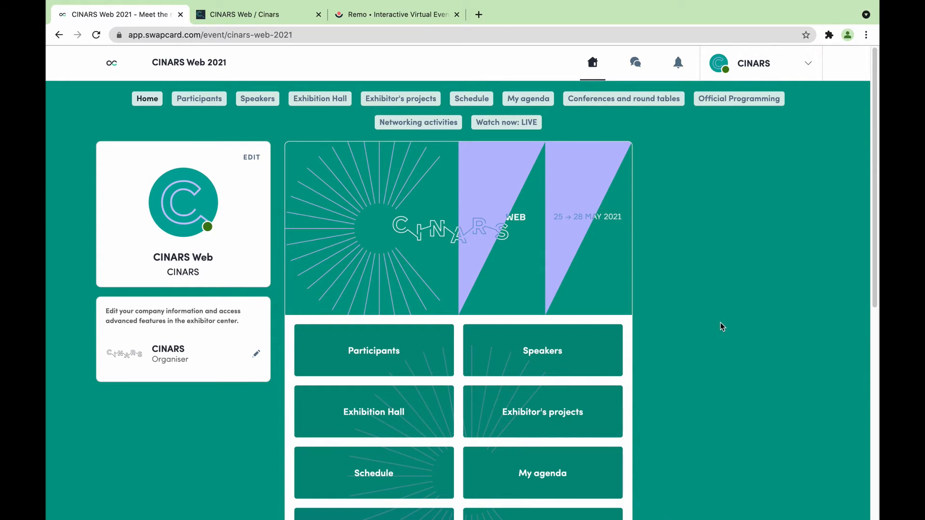
Step: Open the Networking activities listing of the CINARS Web 2021 event showing the Opening Brunch
{"action": "left_click", "coordinate": [374, 366]}
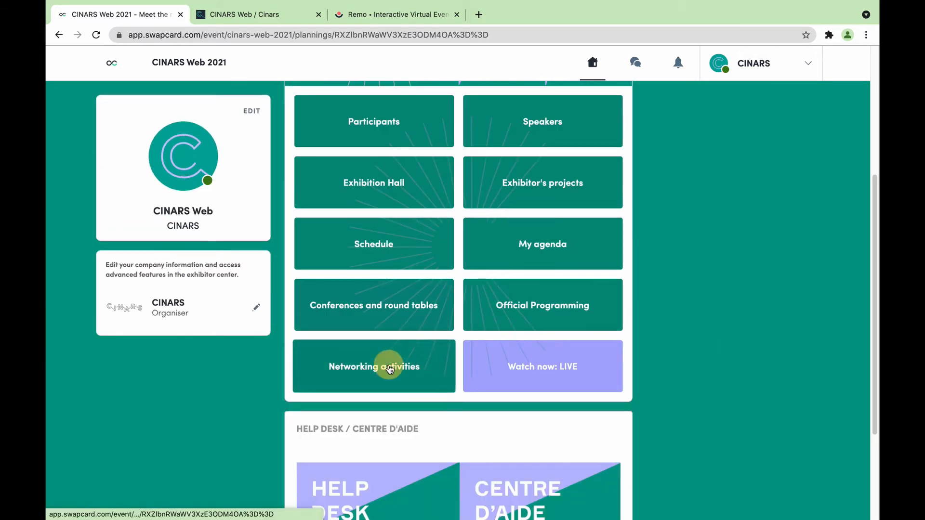
{"action": "left_click", "coordinate": [374, 366]}
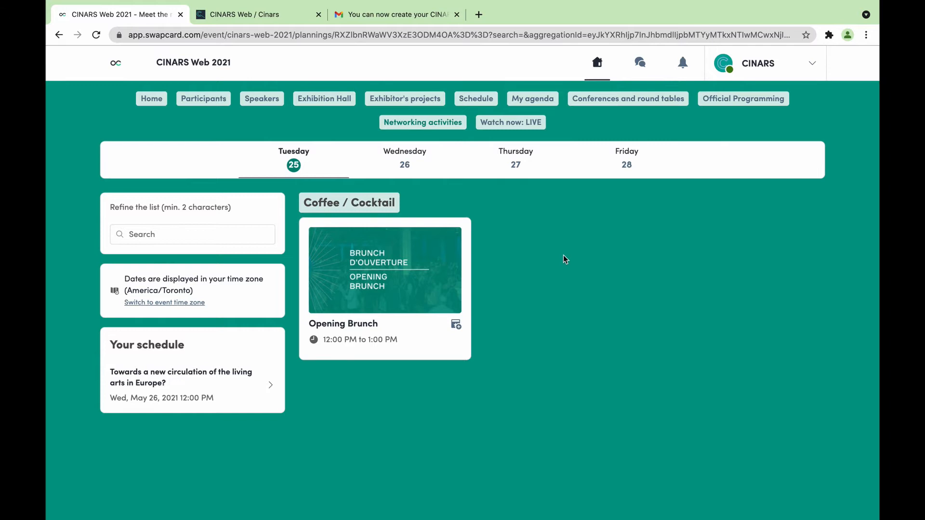
{"action": "mouse_move", "coordinate": [404, 259]}
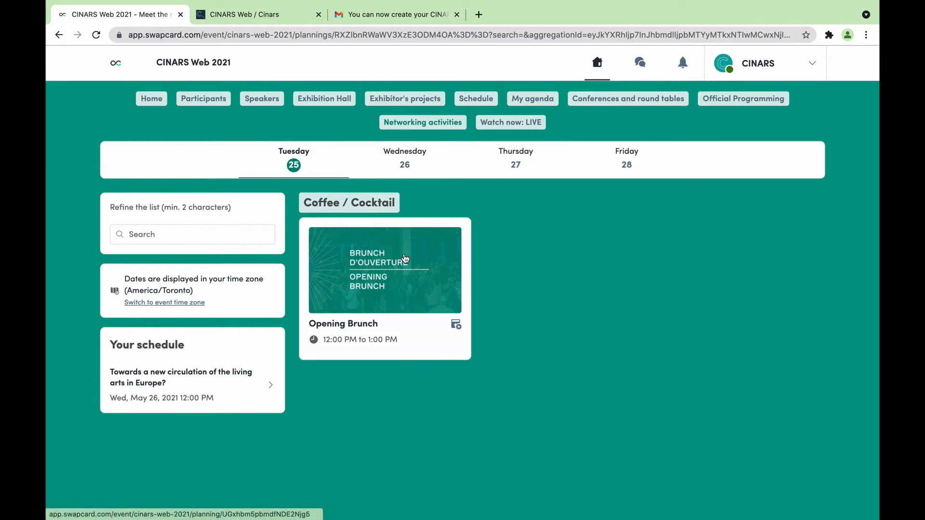
Step: Register for the Opening Brunch and follow 'Join the Opening Brunch' to its Remo event page
{"action": "left_click", "coordinate": [385, 270]}
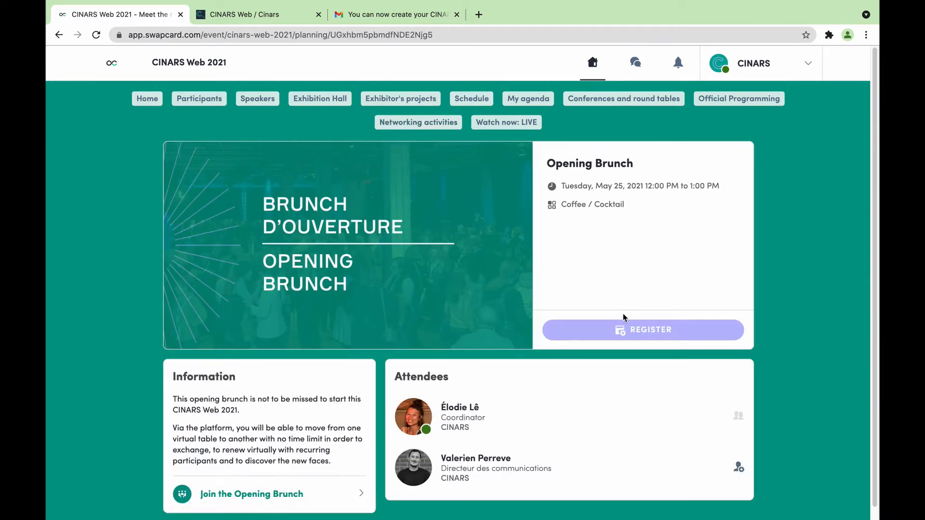
{"action": "left_click", "coordinate": [643, 330]}
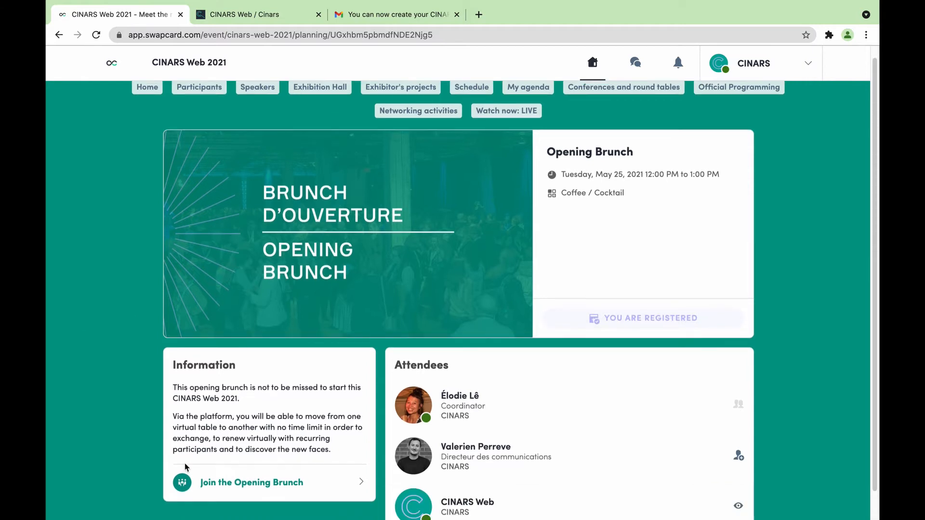
{"action": "left_click", "coordinate": [251, 482]}
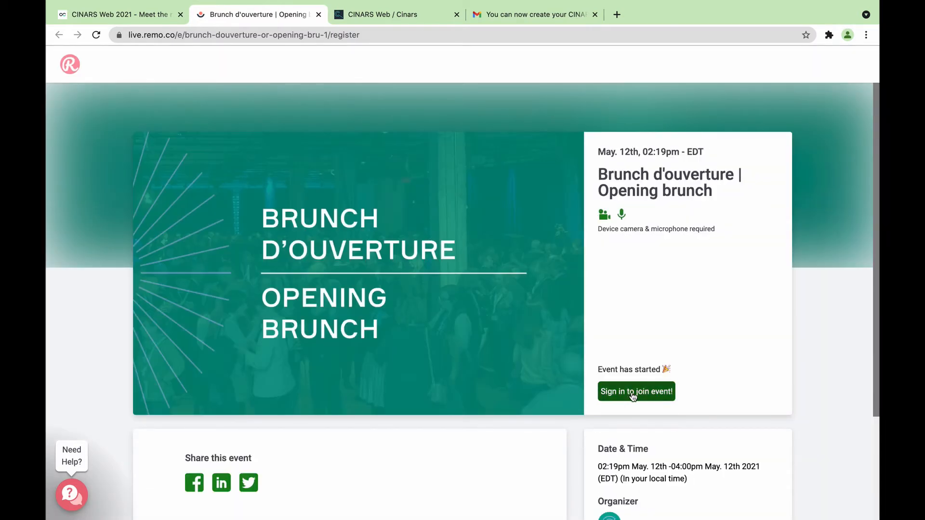
Step: Sign in, allow camera and microphone (Autoriser), and join the Opening Brunch floor
{"action": "left_click", "coordinate": [634, 391]}
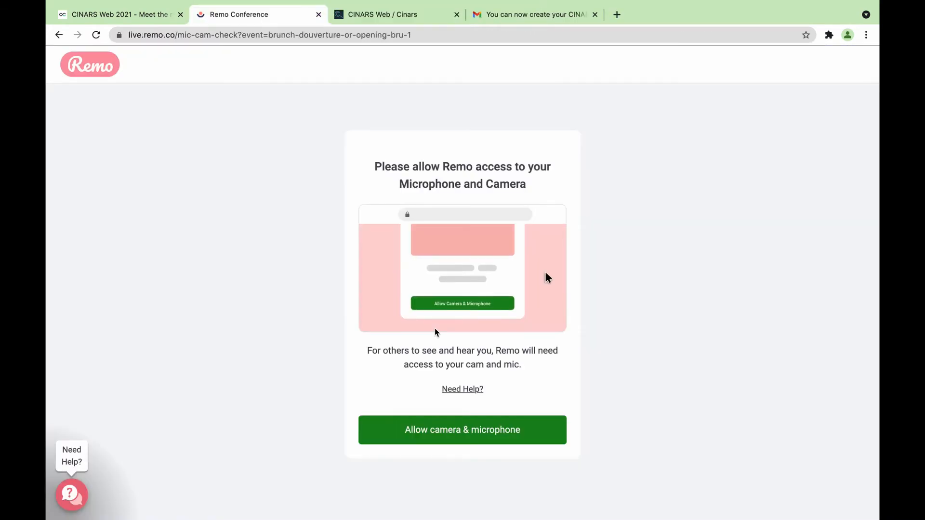
{"action": "left_click", "coordinate": [462, 429]}
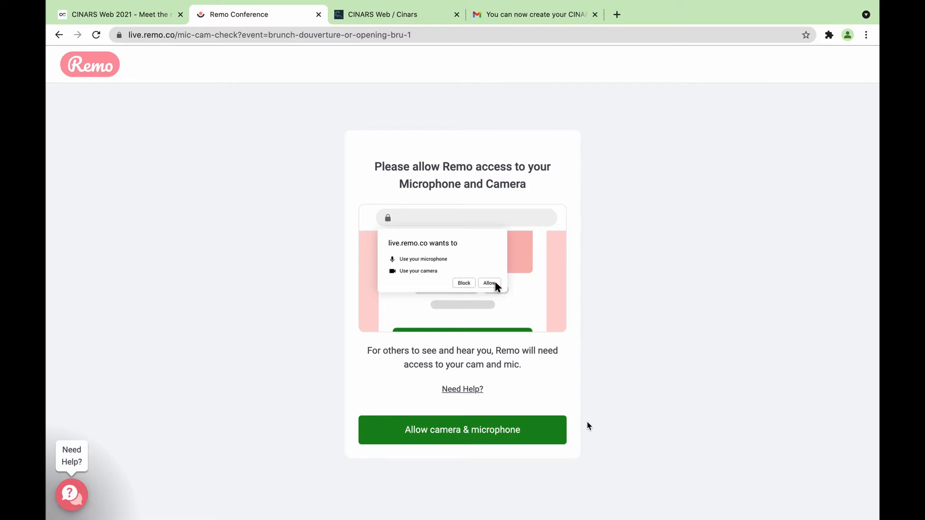
{"action": "left_click", "coordinate": [461, 430]}
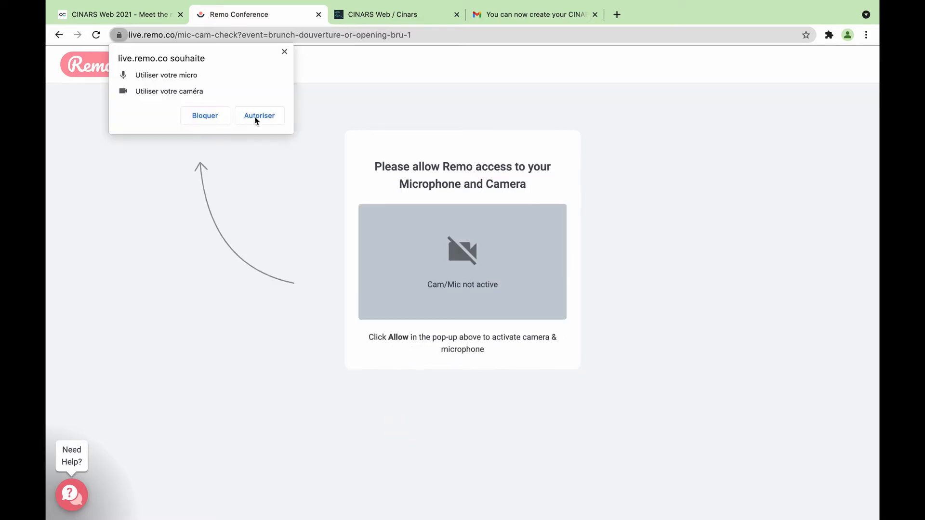
{"action": "left_click", "coordinate": [259, 115]}
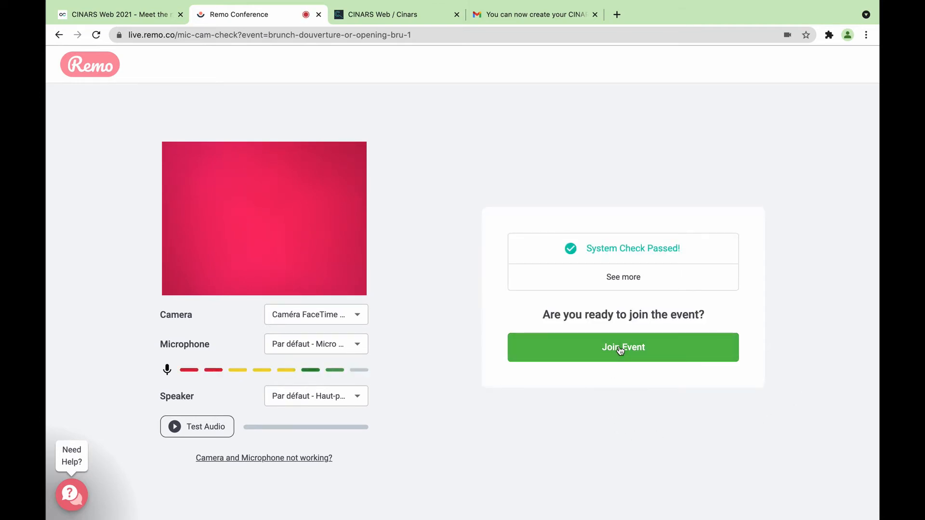
{"action": "left_click", "coordinate": [622, 347]}
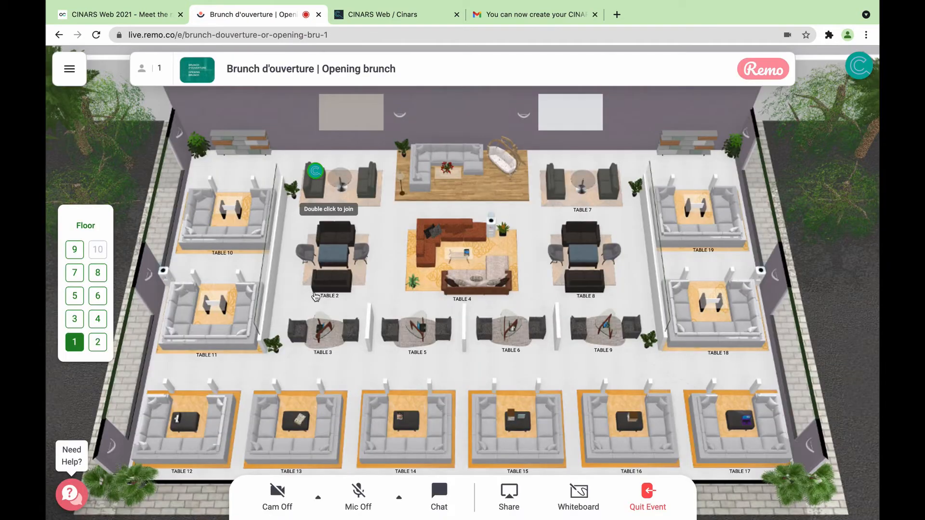
{"action": "mouse_move", "coordinate": [509, 361]}
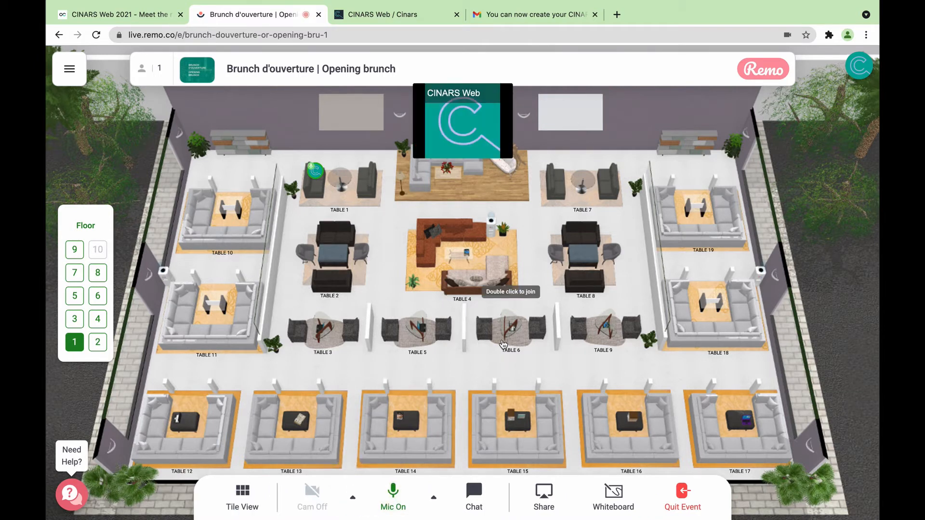
{"action": "mouse_move", "coordinate": [284, 305]}
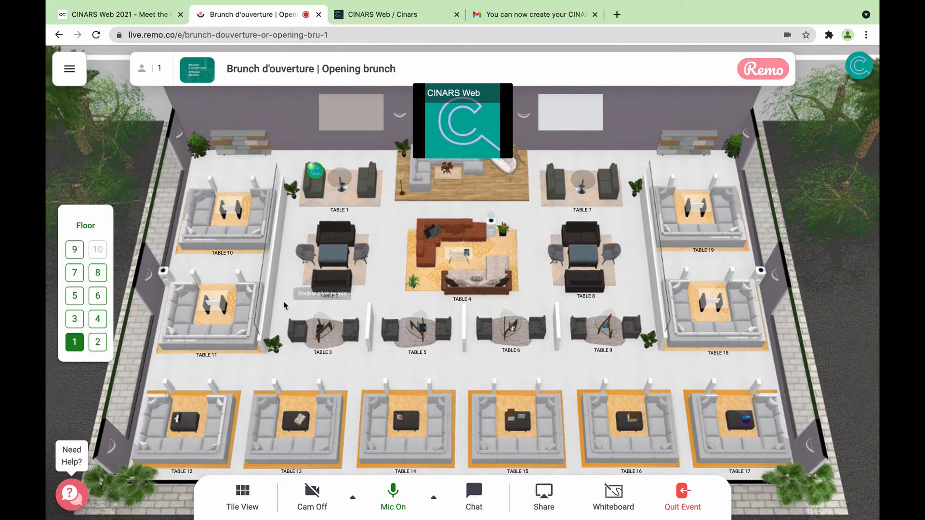
{"action": "mouse_move", "coordinate": [295, 304]}
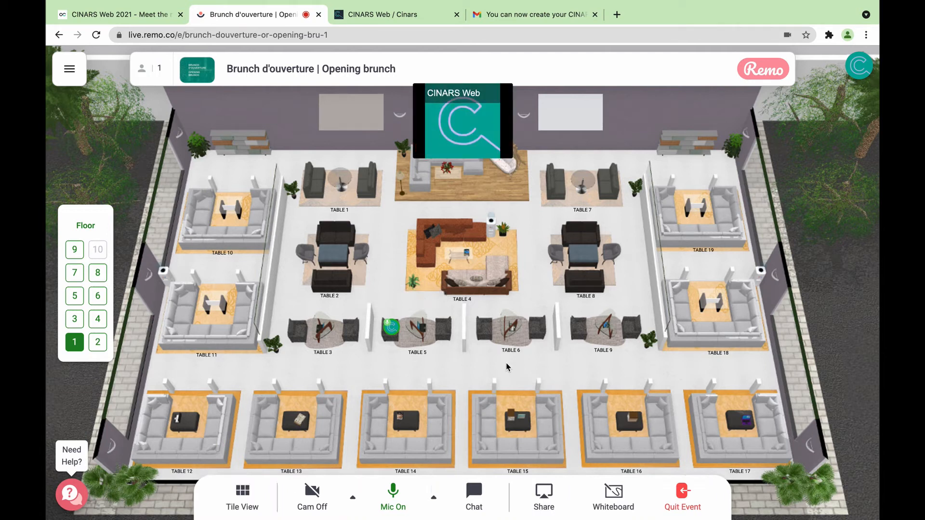
{"action": "mouse_move", "coordinate": [505, 367]}
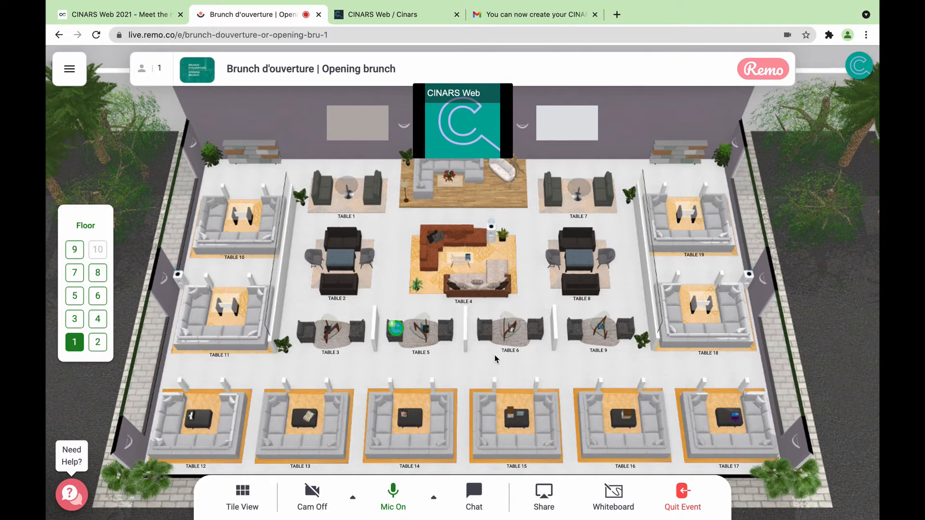
{"action": "mouse_move", "coordinate": [453, 367]}
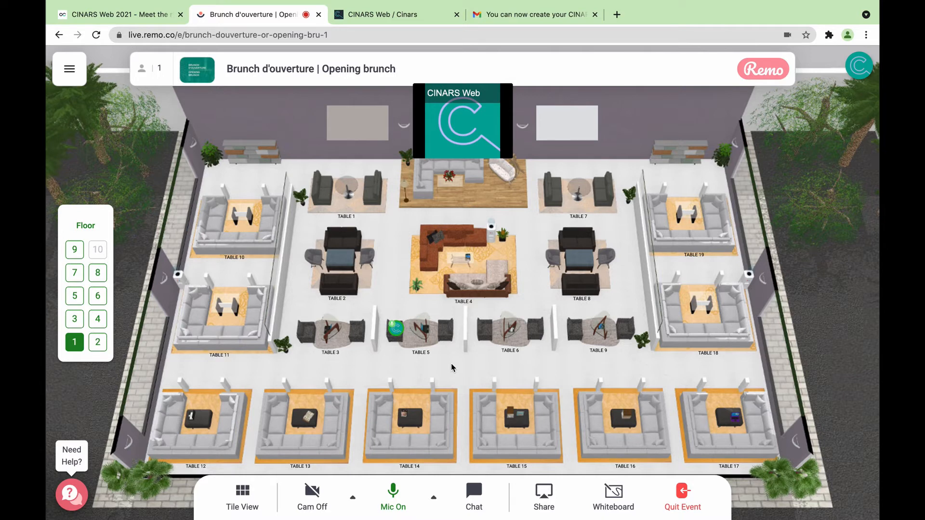
{"action": "mouse_move", "coordinate": [98, 341]}
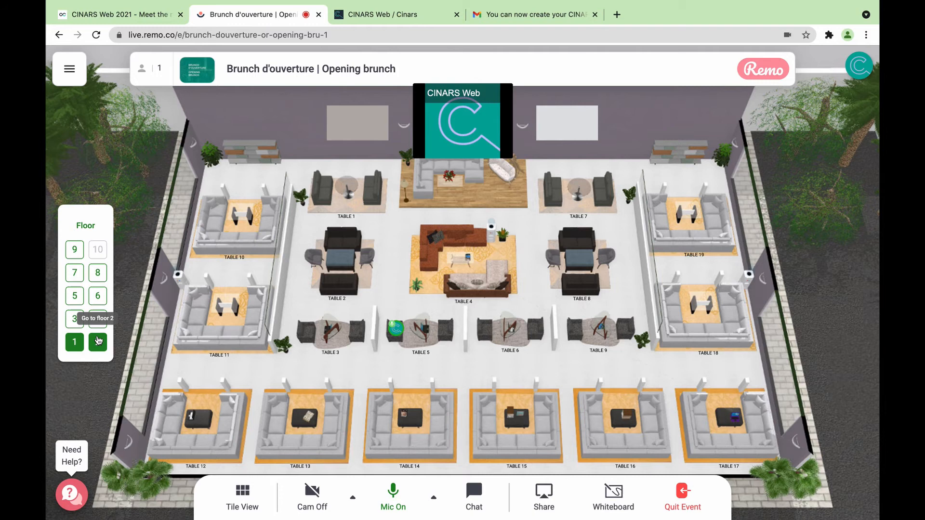
{"action": "left_click", "coordinate": [98, 342]}
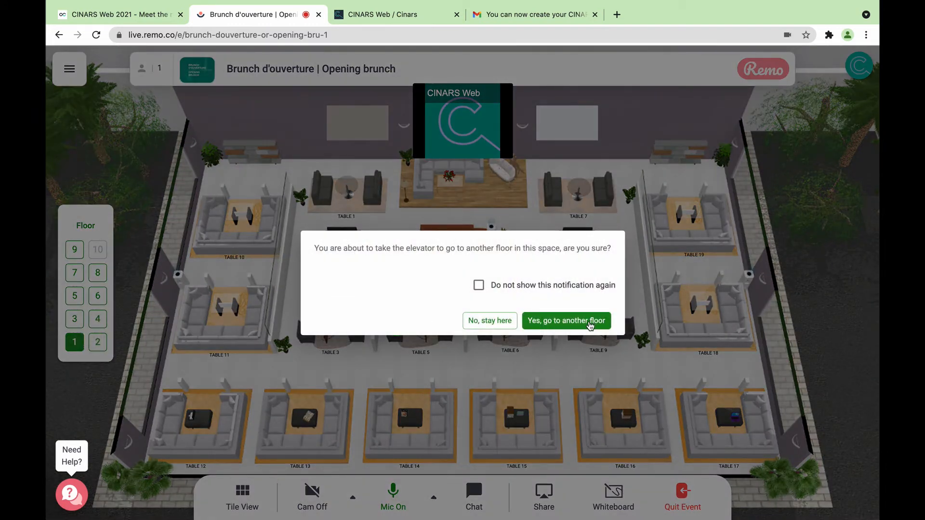
{"action": "left_click", "coordinate": [565, 320]}
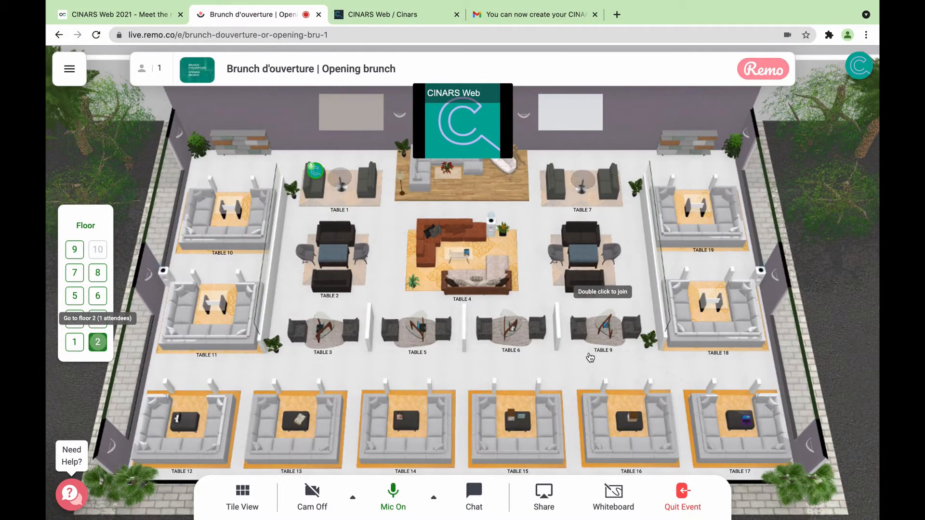
{"action": "mouse_move", "coordinate": [572, 363]}
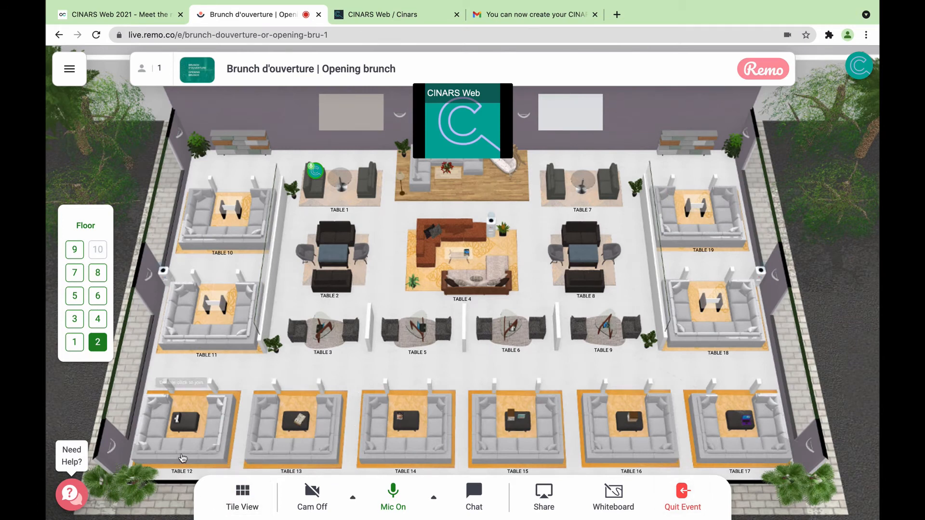
{"action": "mouse_move", "coordinate": [694, 437]}
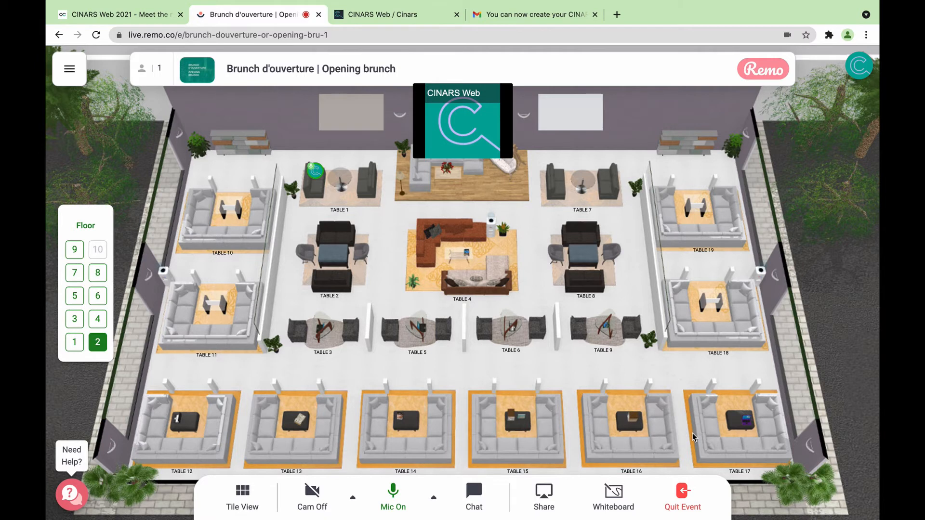
{"action": "mouse_move", "coordinate": [432, 455]}
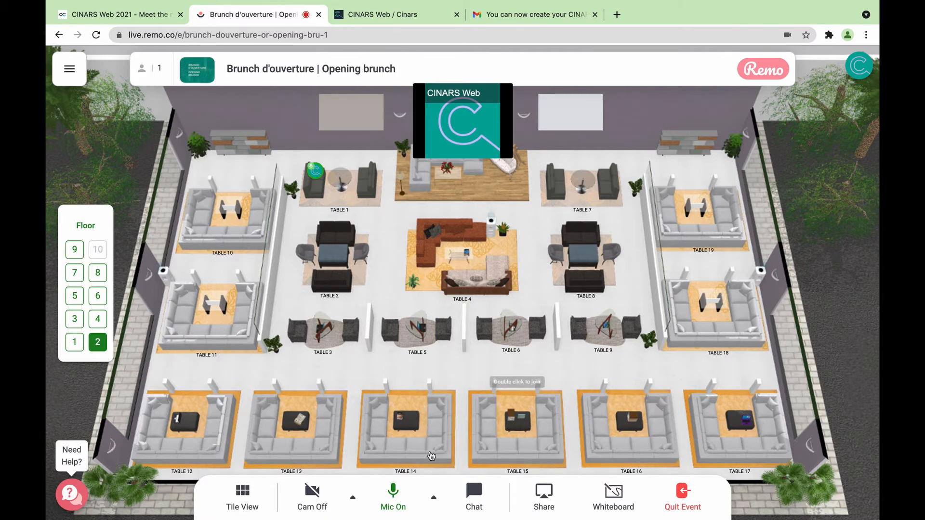
{"action": "mouse_move", "coordinate": [460, 486]}
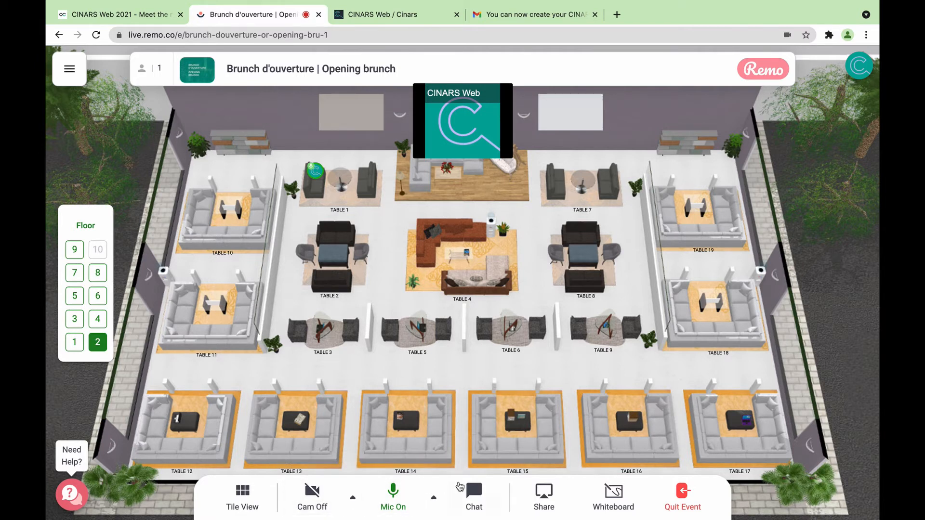
{"action": "mouse_move", "coordinate": [543, 497]}
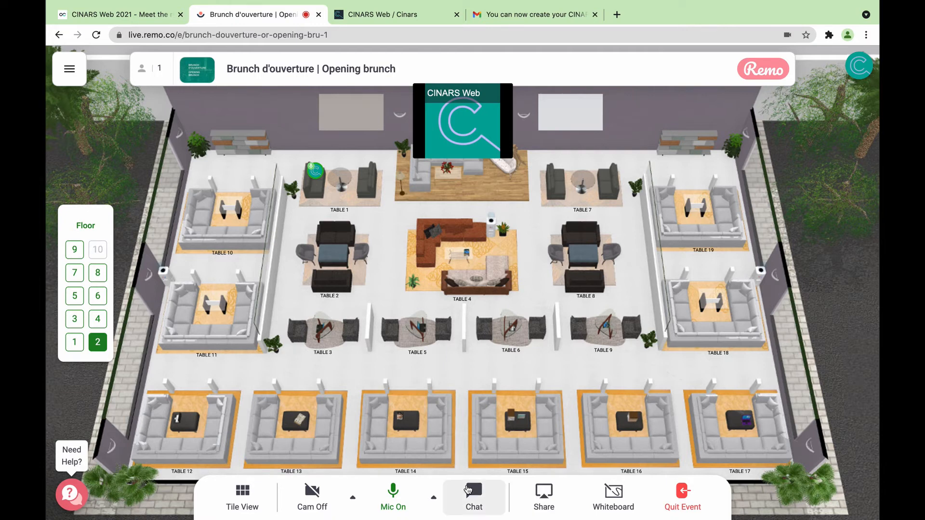
{"action": "left_click", "coordinate": [474, 495]}
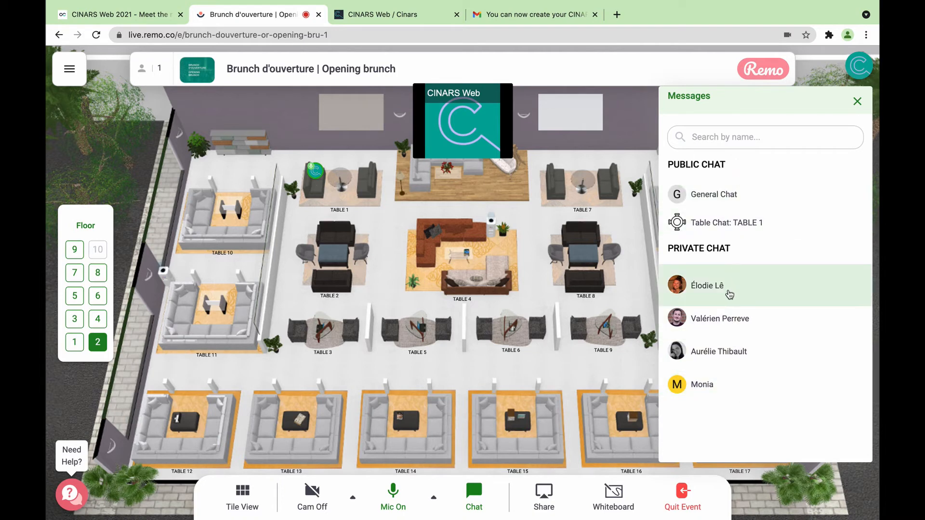
{"action": "mouse_move", "coordinate": [723, 384]}
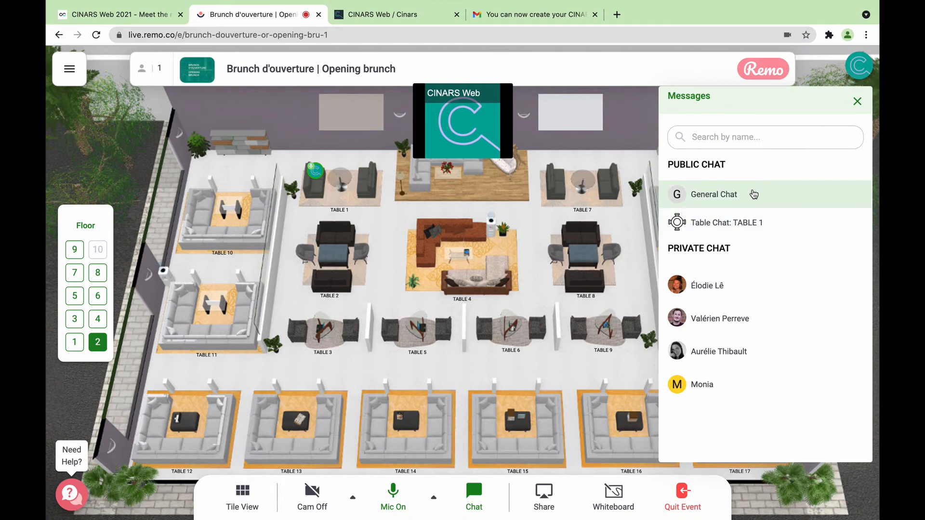
{"action": "mouse_move", "coordinate": [776, 188]}
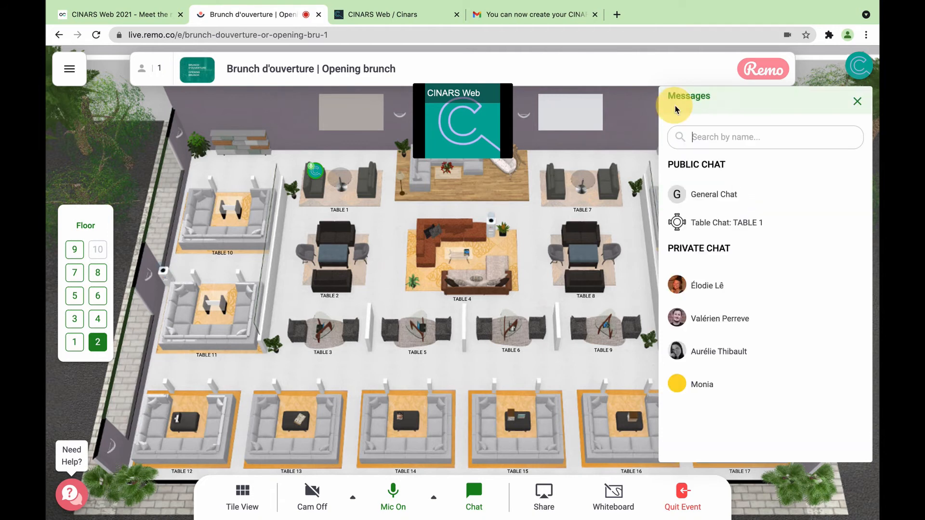
{"action": "left_click", "coordinate": [727, 223]}
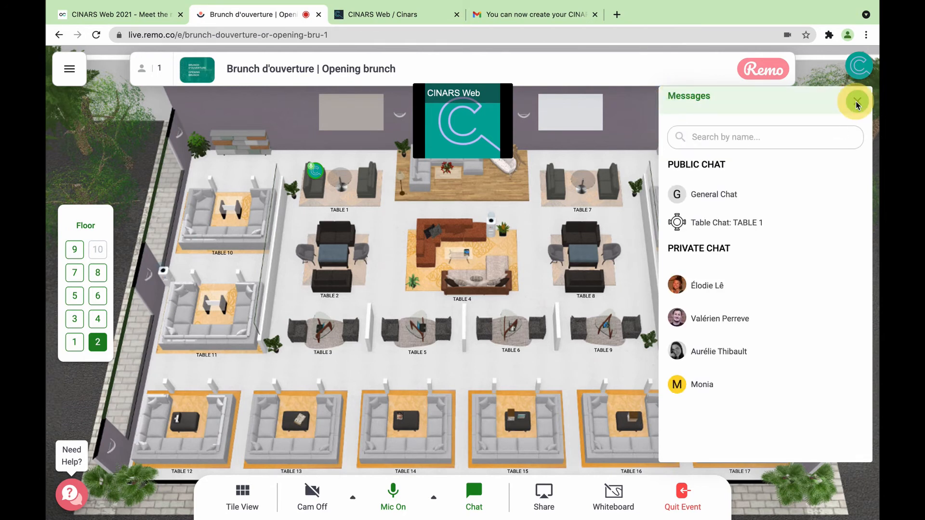
{"action": "left_click", "coordinate": [856, 101]}
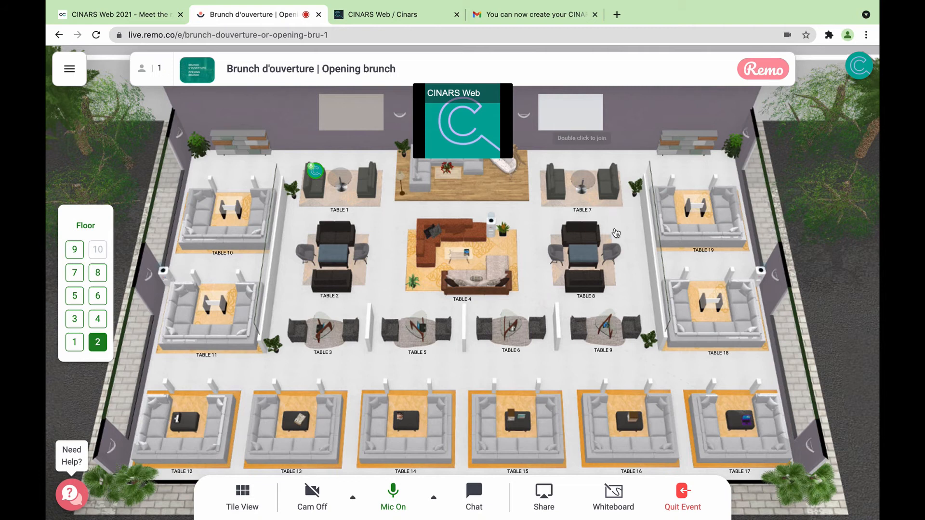
{"action": "mouse_move", "coordinate": [491, 363]}
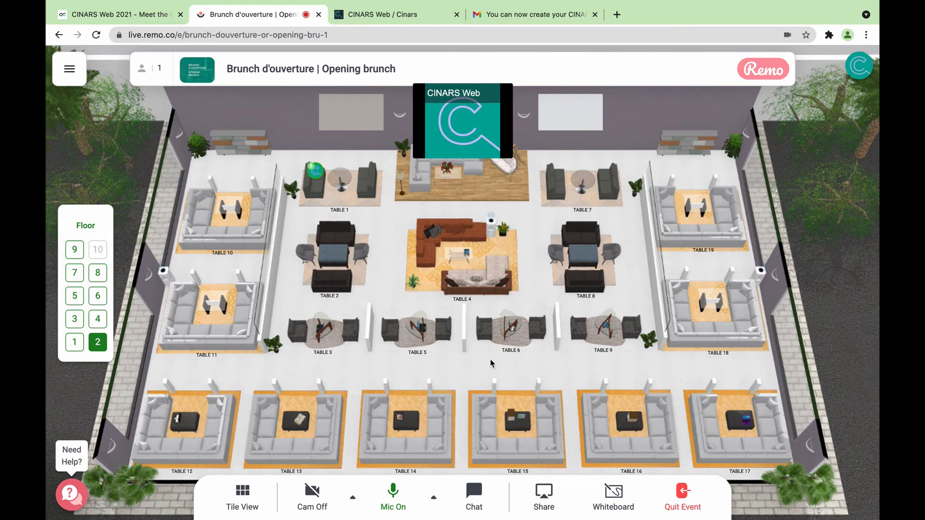
{"action": "mouse_move", "coordinate": [495, 362]}
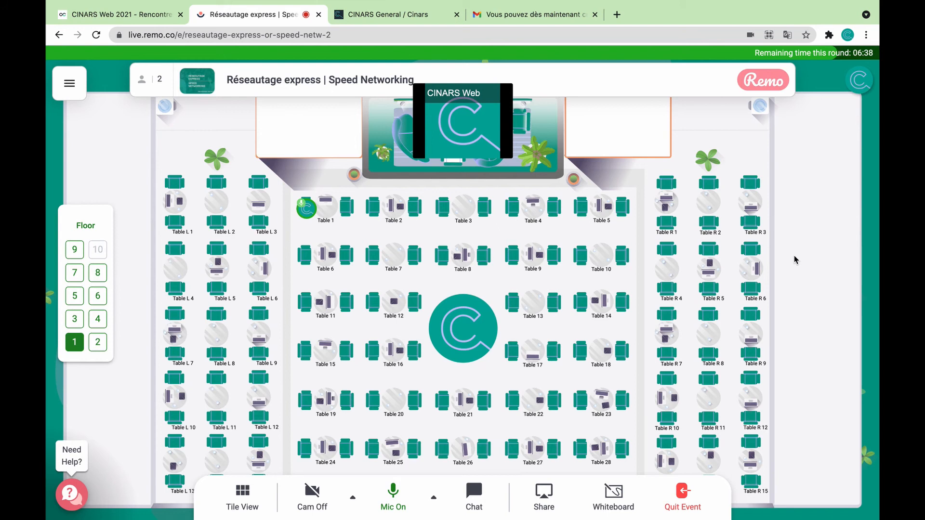
{"action": "mouse_move", "coordinate": [801, 261]}
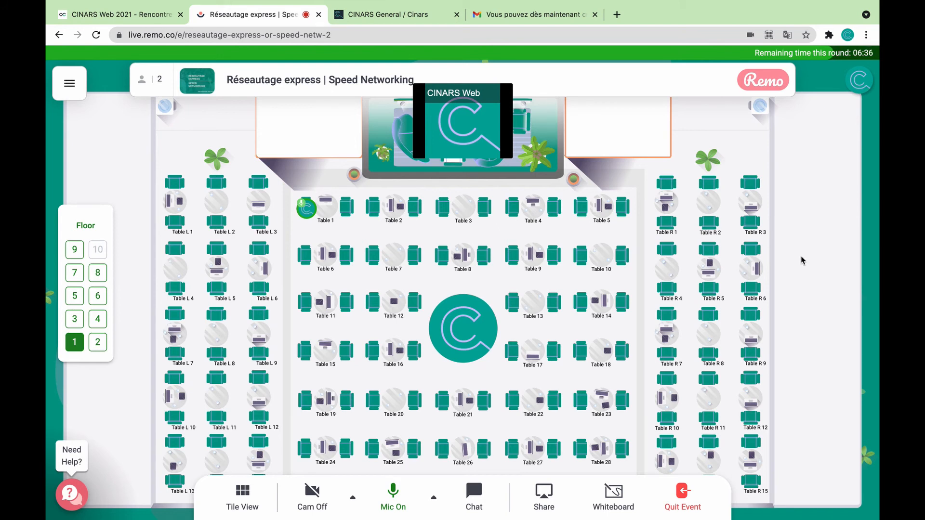
{"action": "mouse_move", "coordinate": [795, 245]}
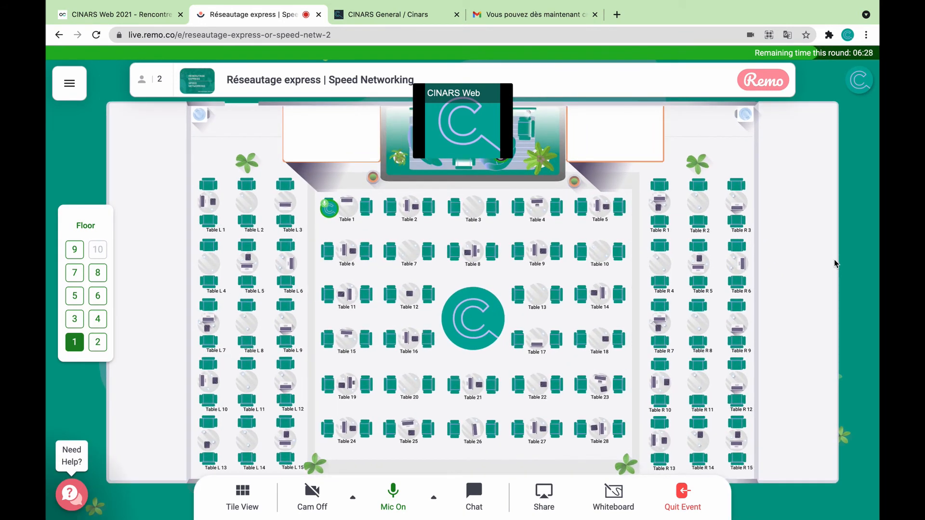
{"action": "mouse_move", "coordinate": [740, 212]}
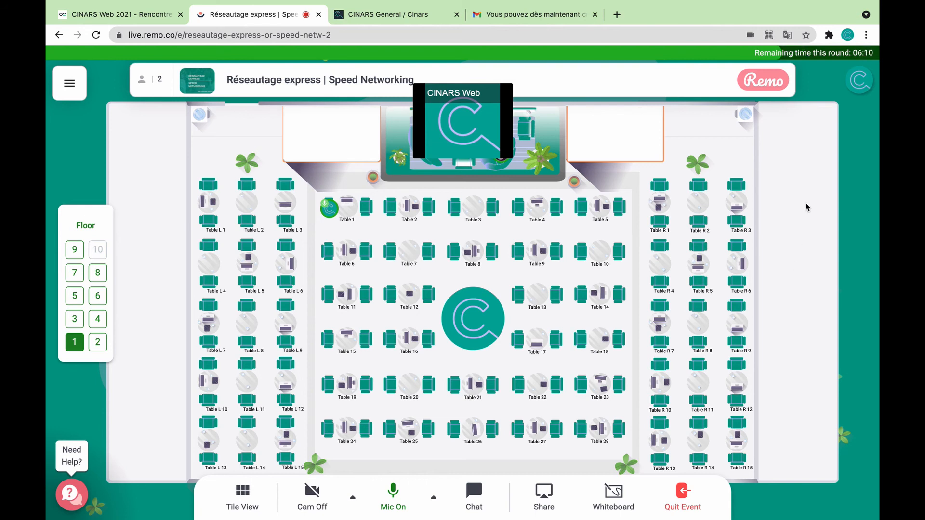
{"action": "mouse_move", "coordinate": [592, 50]}
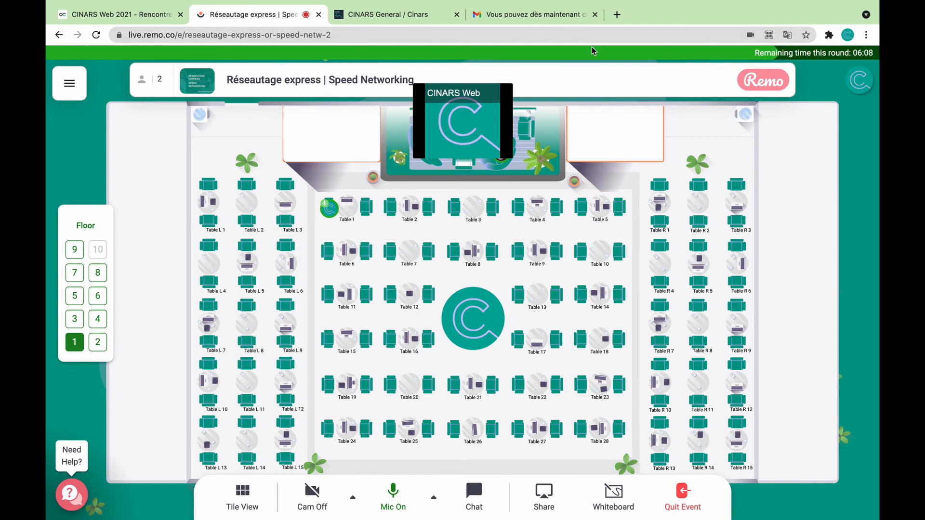
{"action": "mouse_move", "coordinate": [769, 241]}
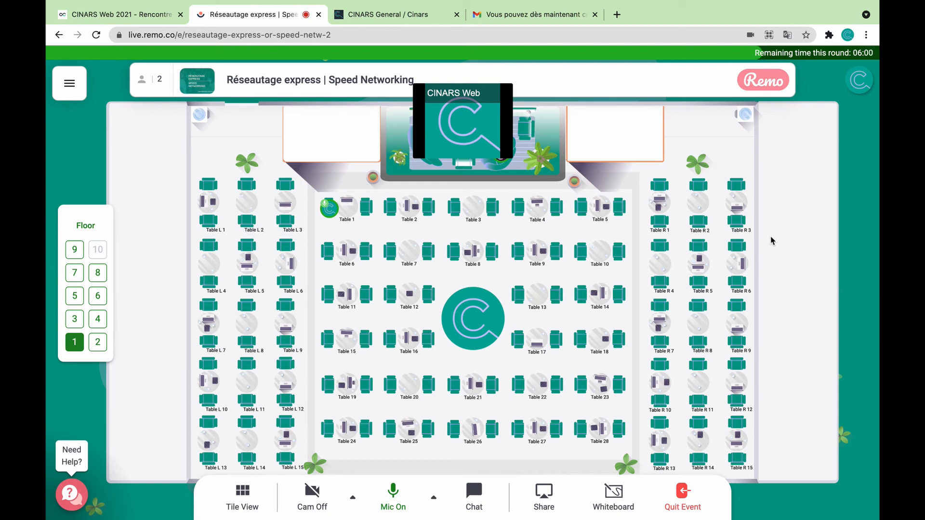
Step: View the Speed Networking floor, then switch back to the CINARS Web 2021 Swapcard event tab
{"action": "left_click", "coordinate": [392, 490]}
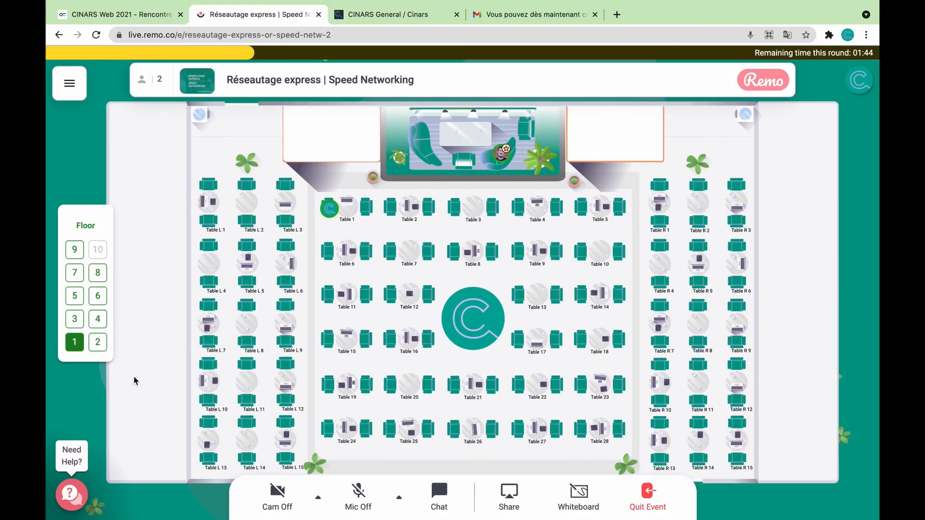
{"action": "mouse_move", "coordinate": [169, 410]}
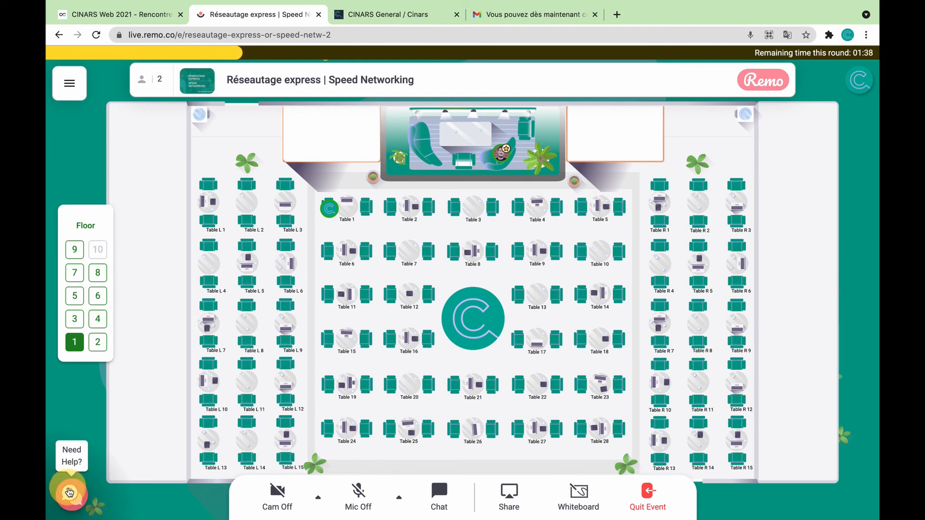
{"action": "left_click", "coordinate": [118, 15]}
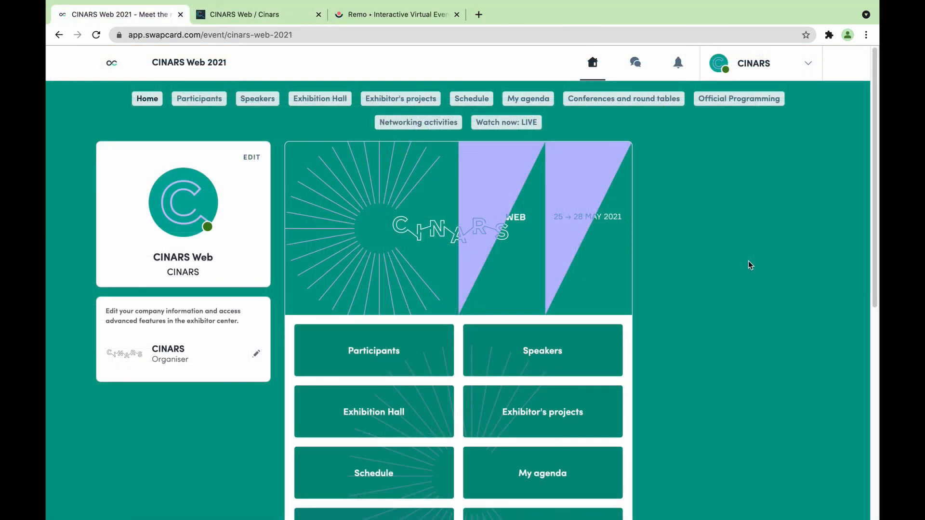
{"action": "mouse_move", "coordinate": [752, 264]}
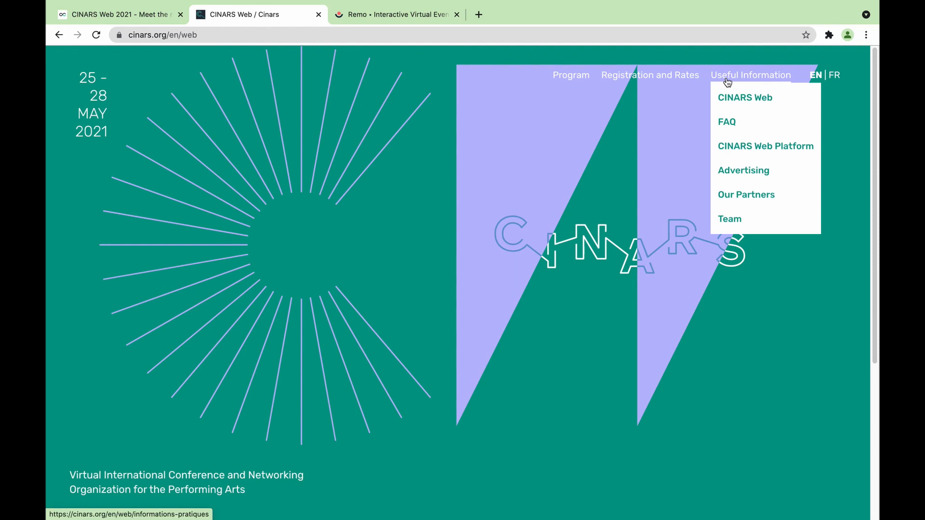
Step: Browse the cinars.org Useful Information menu, then switch to the remo.co homepage
{"action": "left_click", "coordinate": [765, 145]}
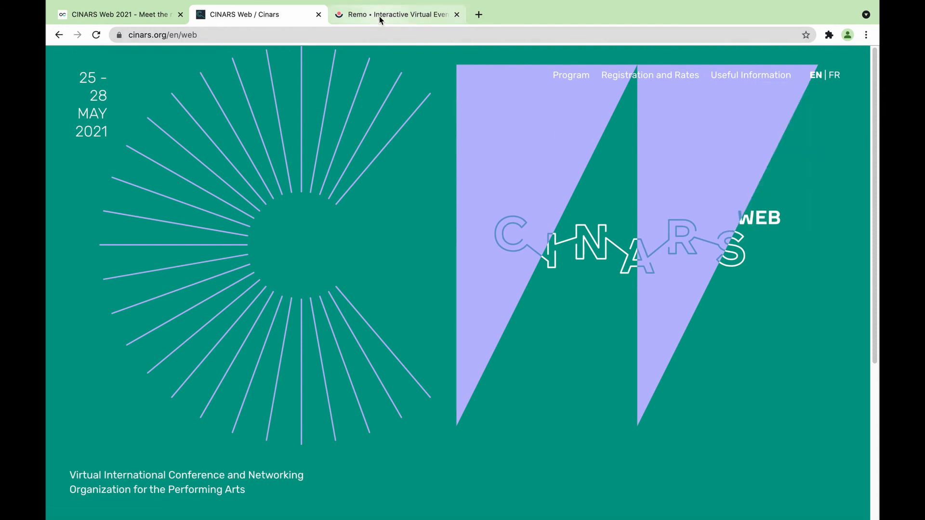
{"action": "left_click", "coordinate": [395, 15]}
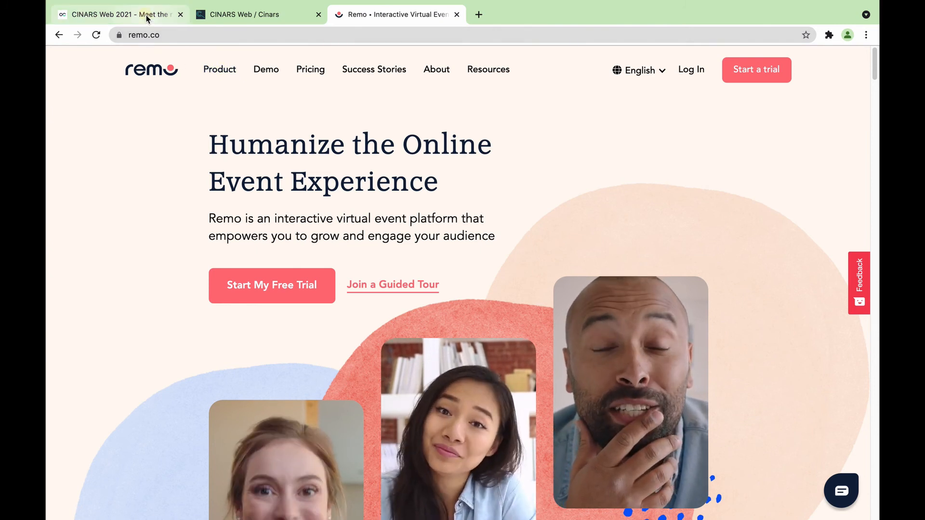
Step: Return to the CINARS Web 2021 event home and scroll to the Networking activities and Help Desk tiles
{"action": "left_click", "coordinate": [115, 15]}
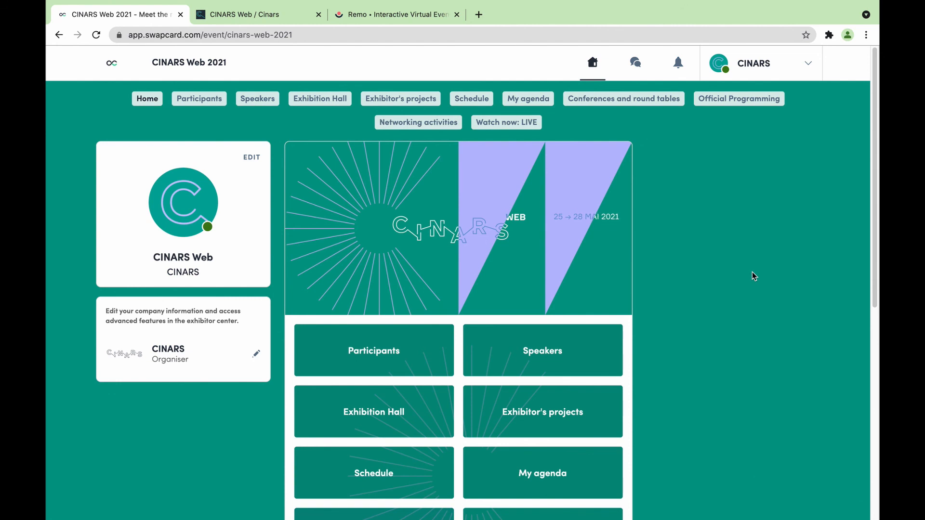
{"action": "scroll", "scroll_direction": "down", "scroll_amount": 3}
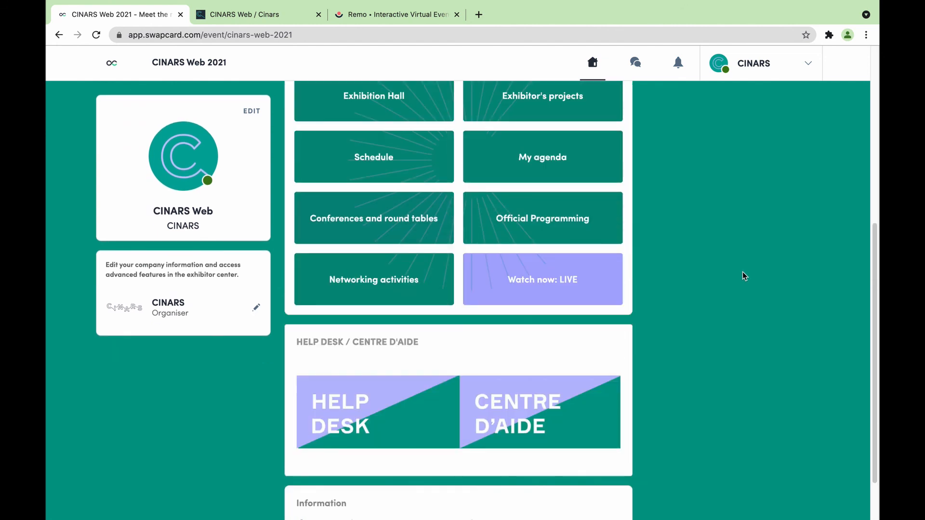
{"action": "mouse_move", "coordinate": [653, 407]}
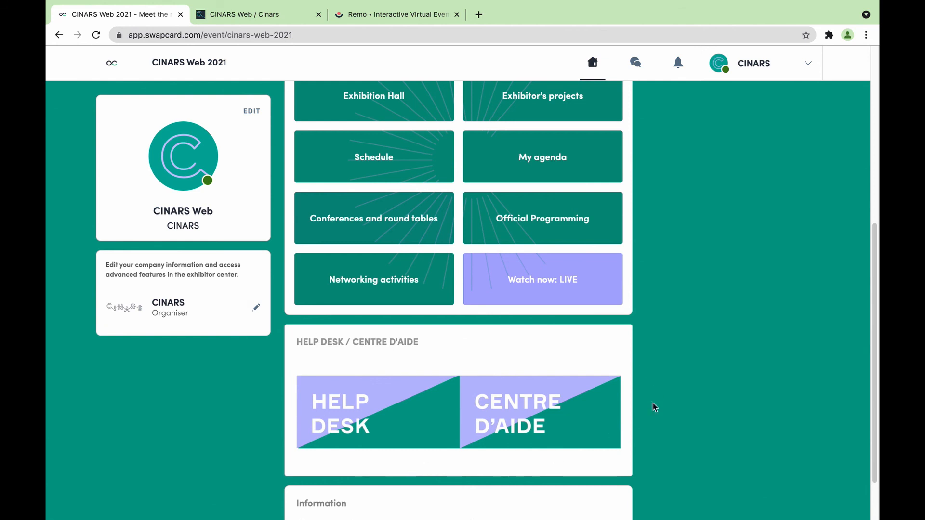